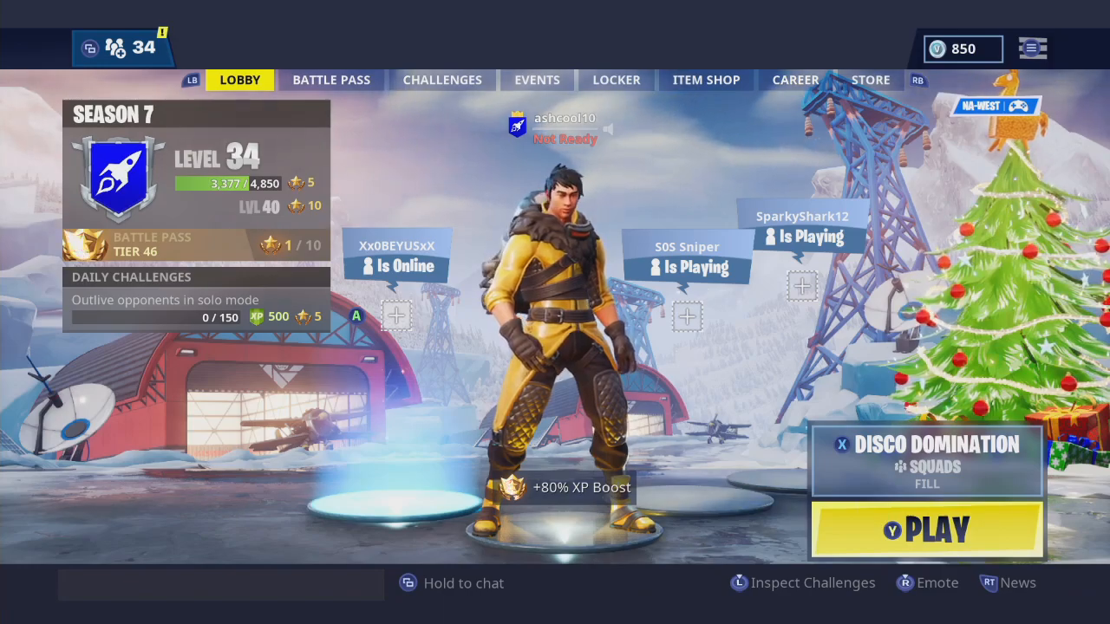
Open the friends panel and select the 'Enter display name or email' field.
click(96, 47)
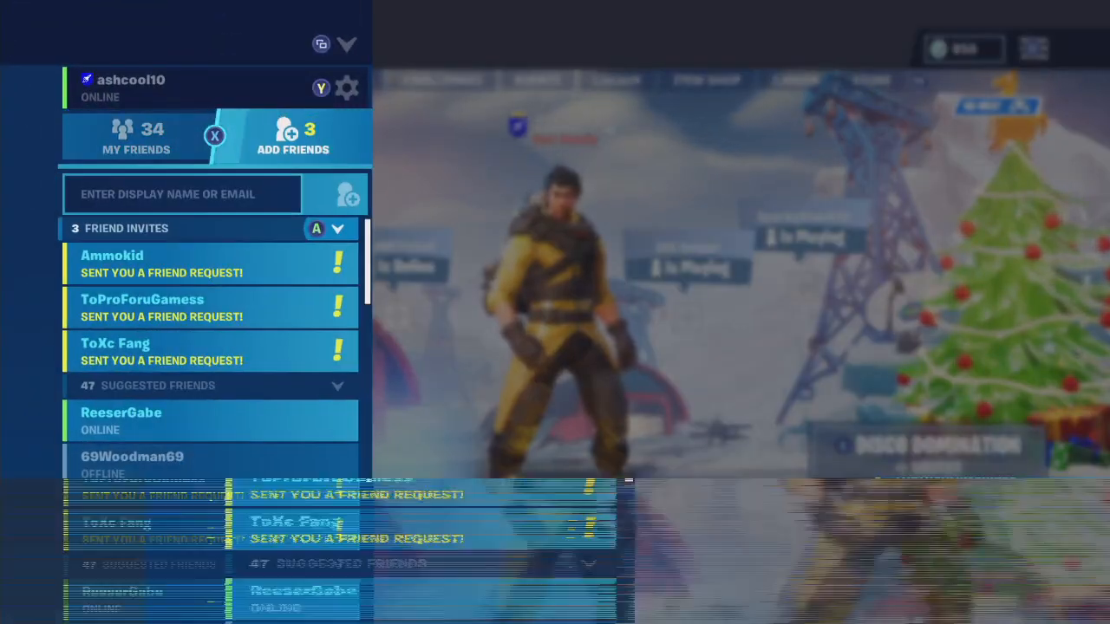
click(182, 193)
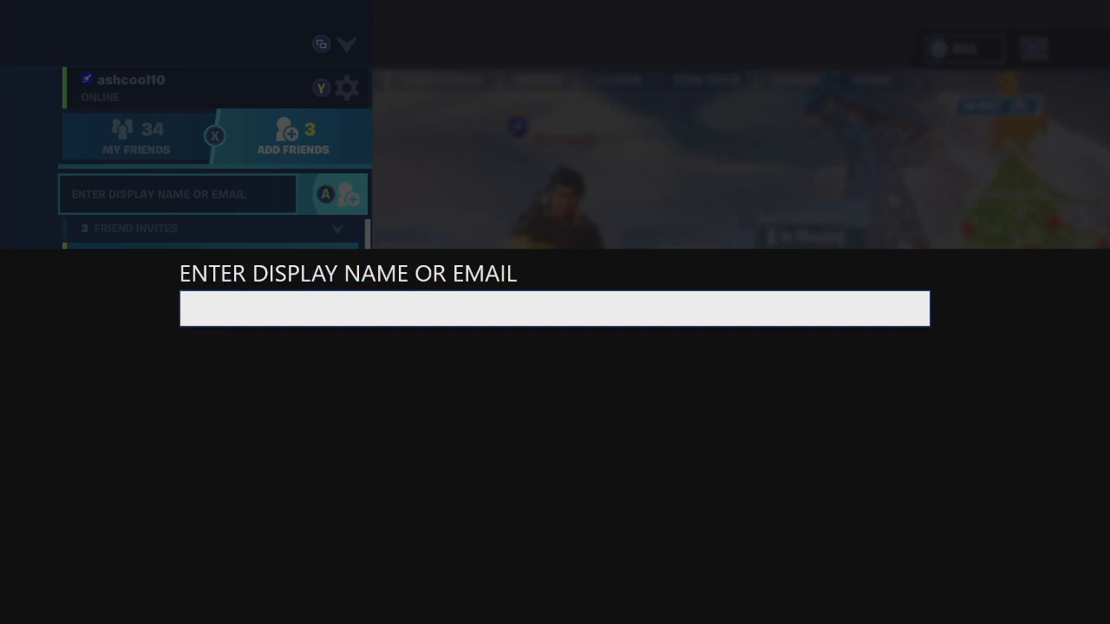